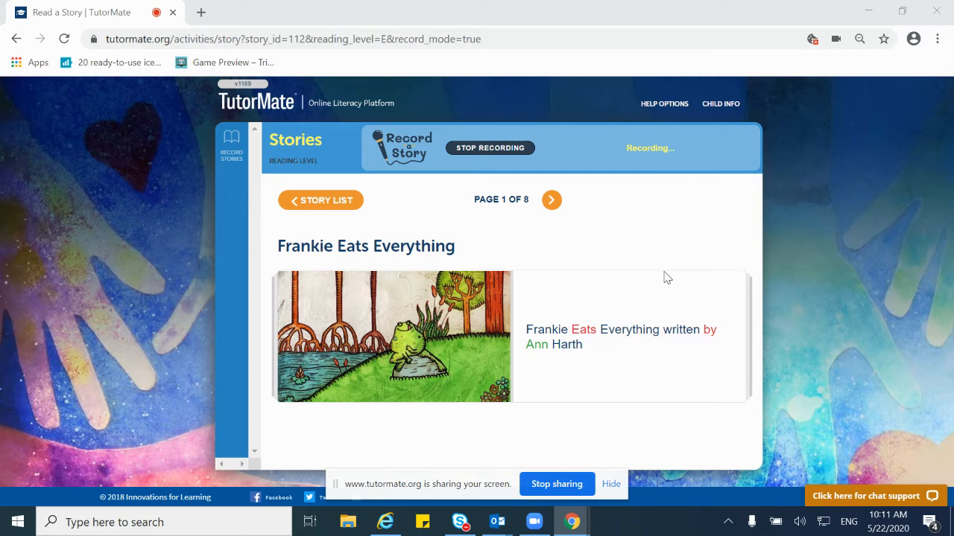
pyautogui.moveTo(623, 259)
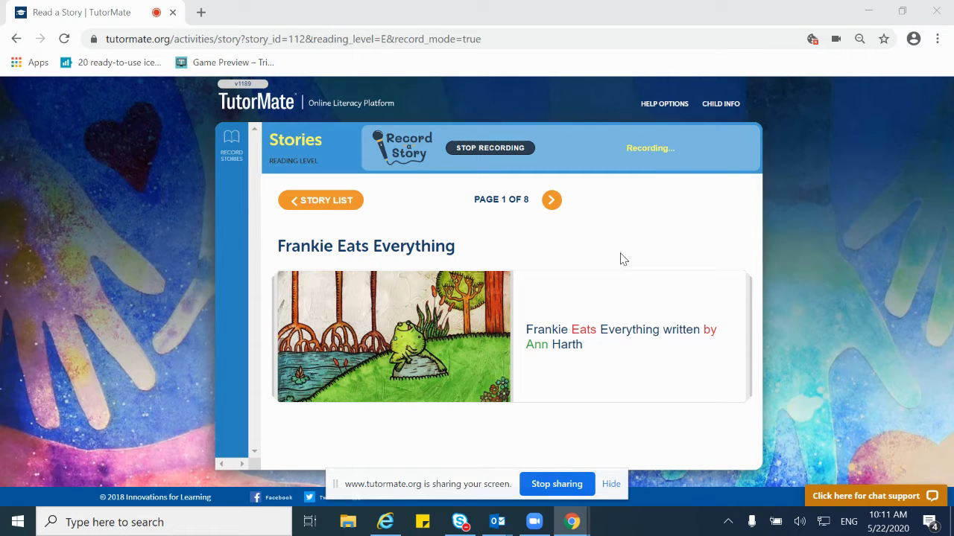
# Step: Advance from the title page through page 2 to page 3, where Frankie eats a fly
pyautogui.click(551, 200)
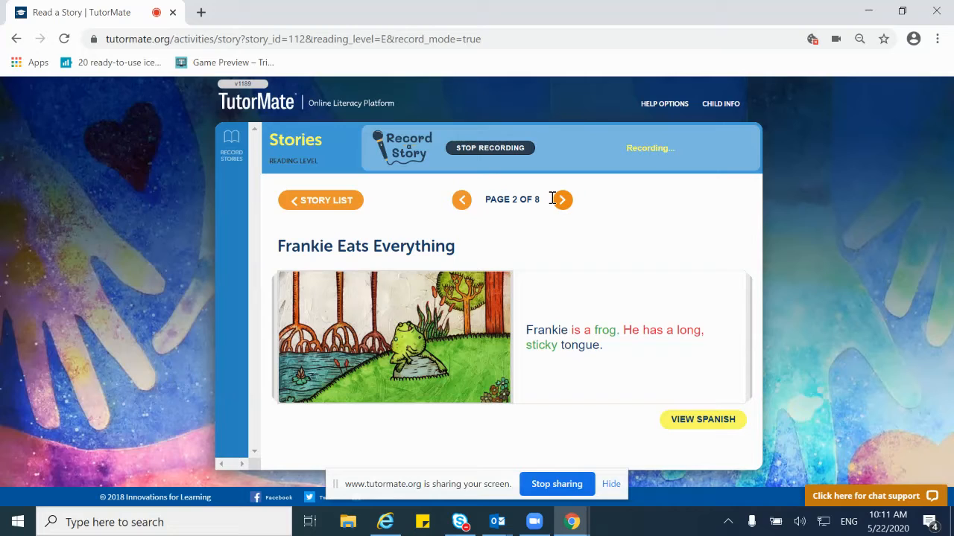
pyautogui.moveTo(611, 237)
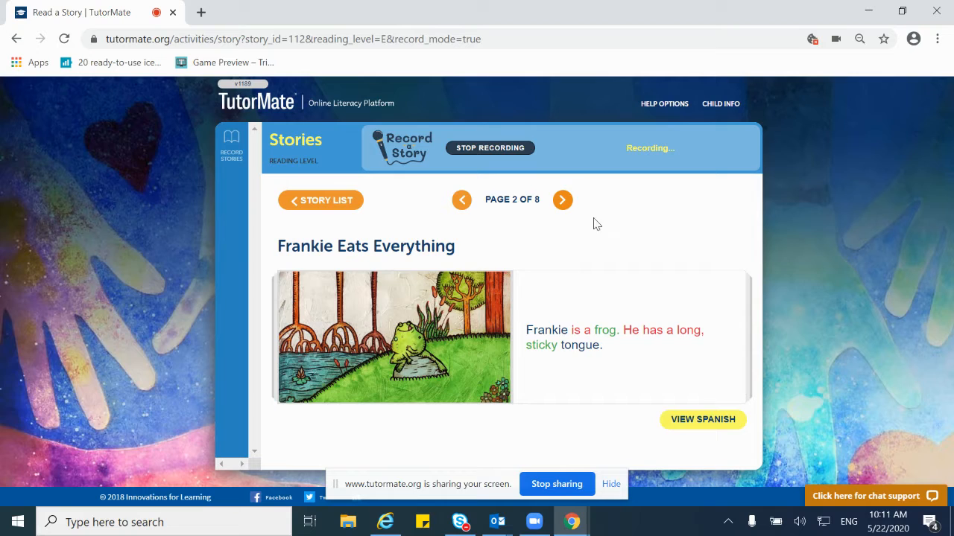
pyautogui.click(561, 200)
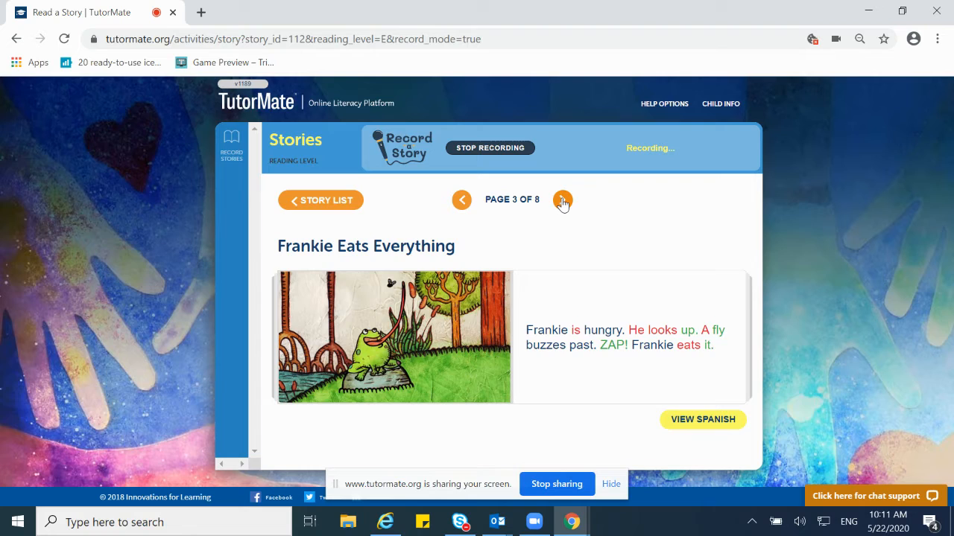
# Step: Advance through page 4 to page 5, where a bee buzzes past and Frankie eats it
pyautogui.click(563, 199)
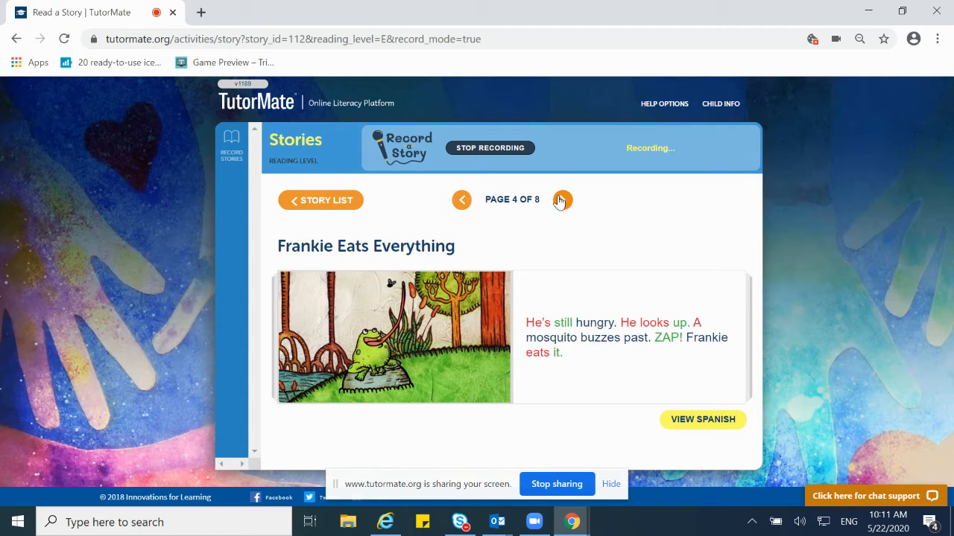
pyautogui.click(560, 200)
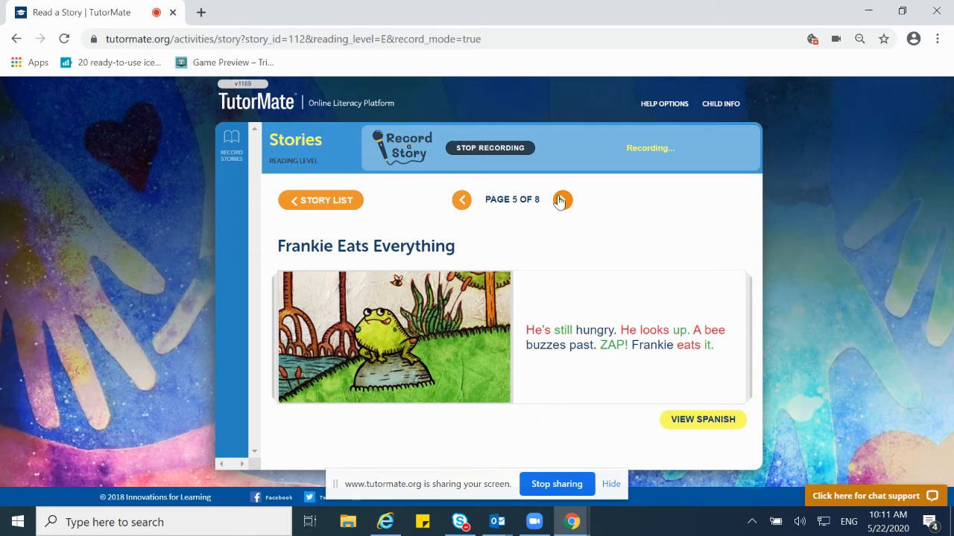
# Step: Advance through pages 6 and 7 to page 8 with the four comprehension questions
pyautogui.click(561, 199)
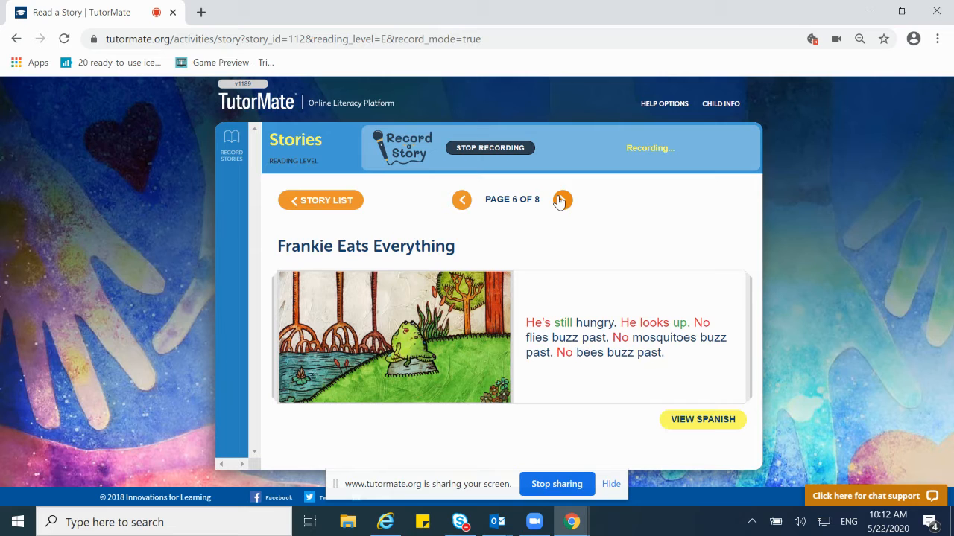
pyautogui.click(560, 200)
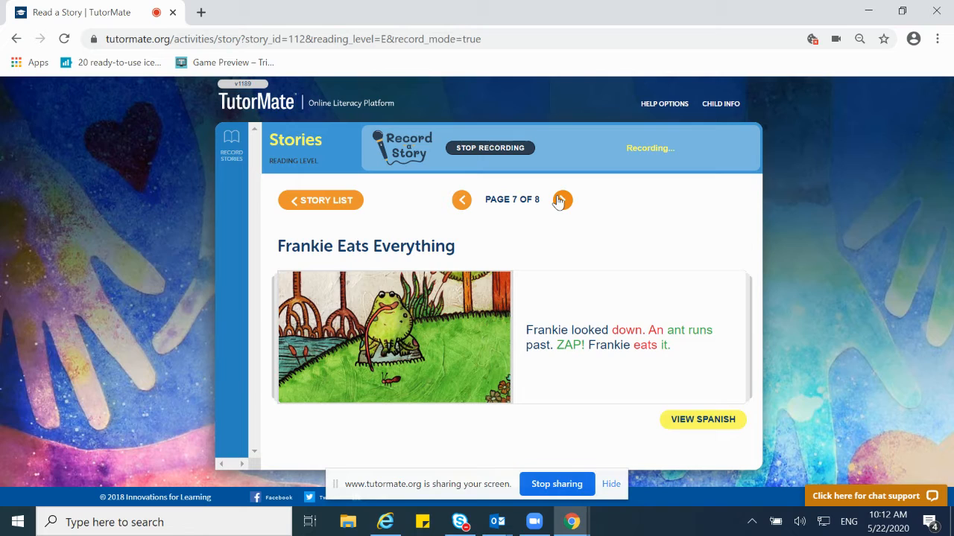
pyautogui.click(561, 200)
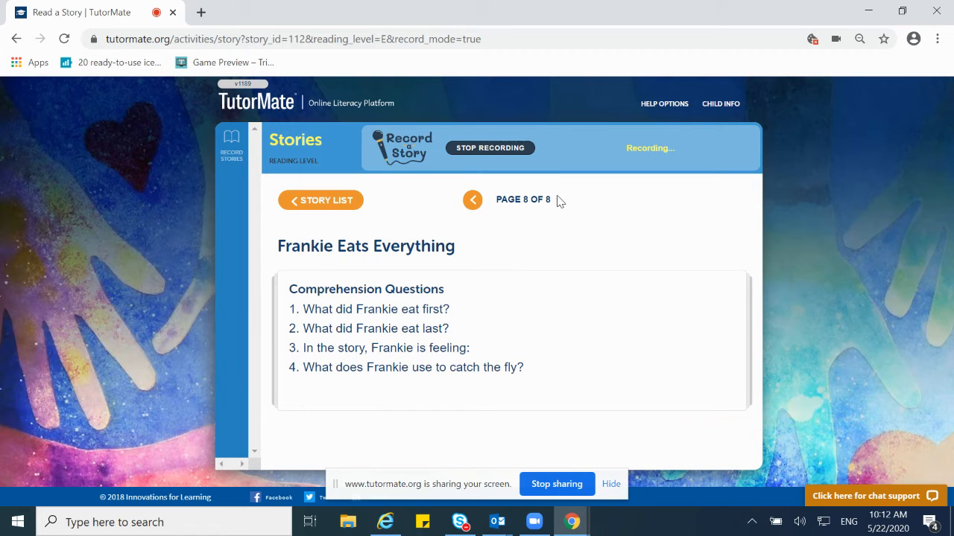